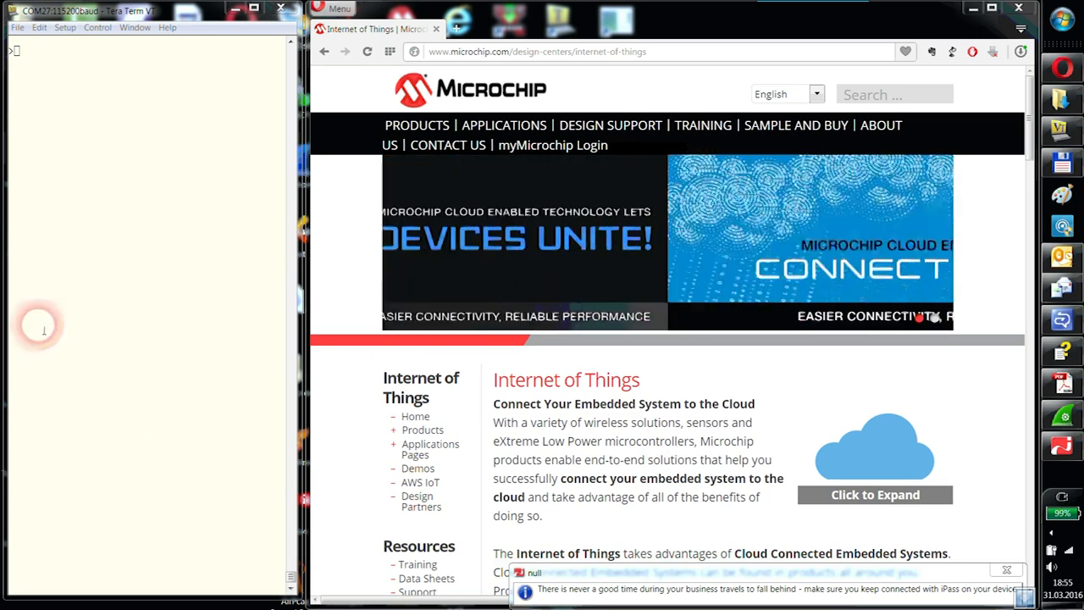
- Restart the PIC32 board from Tera Term with the reset command
type("rese")
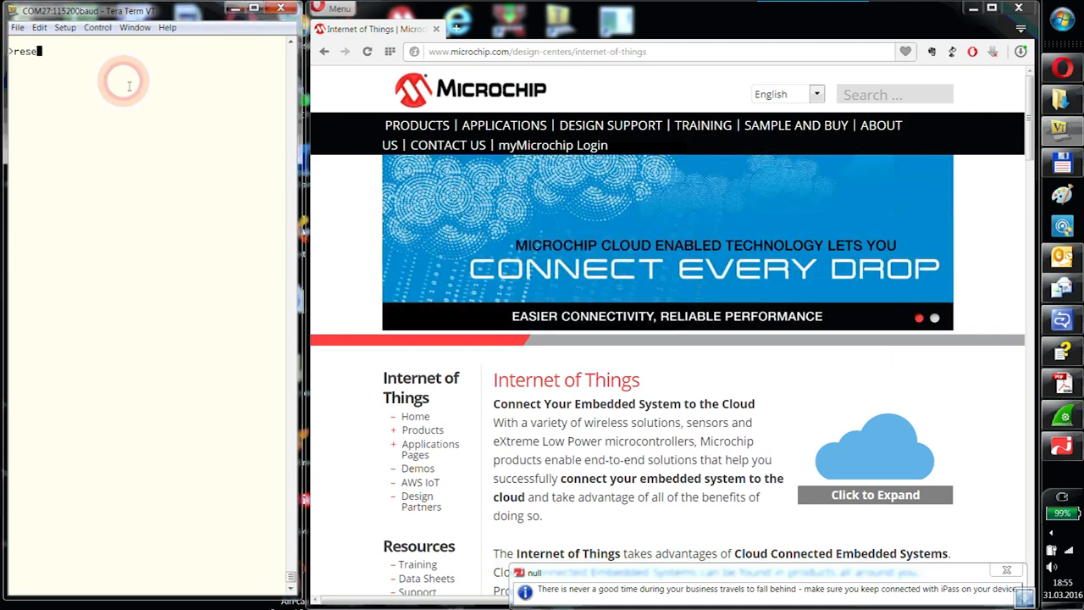
key("Return")
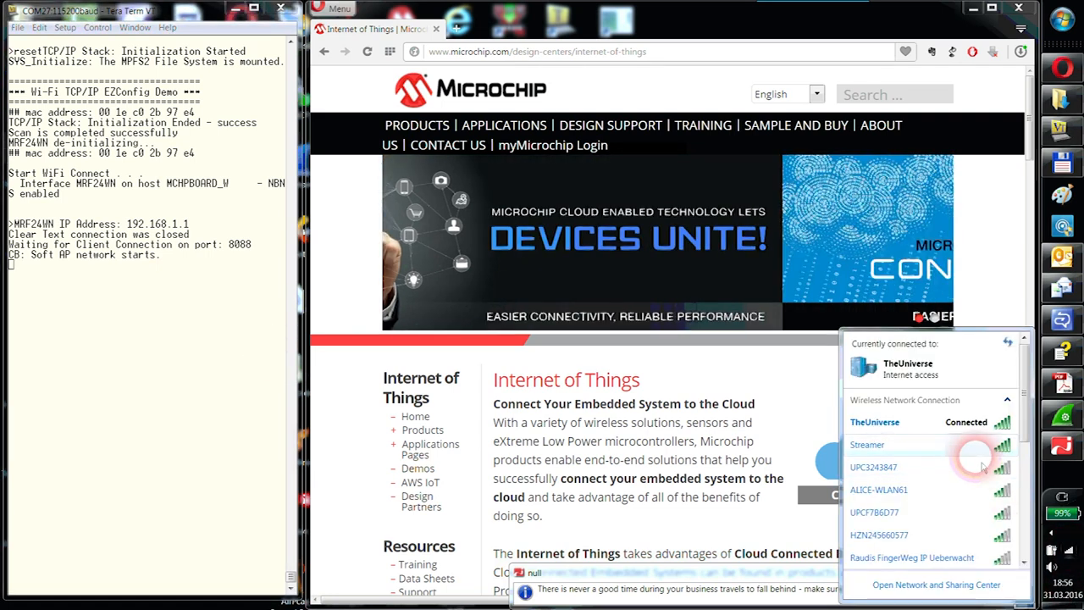
- Join the PC to the board's Streamer wireless network
left_click(867, 443)
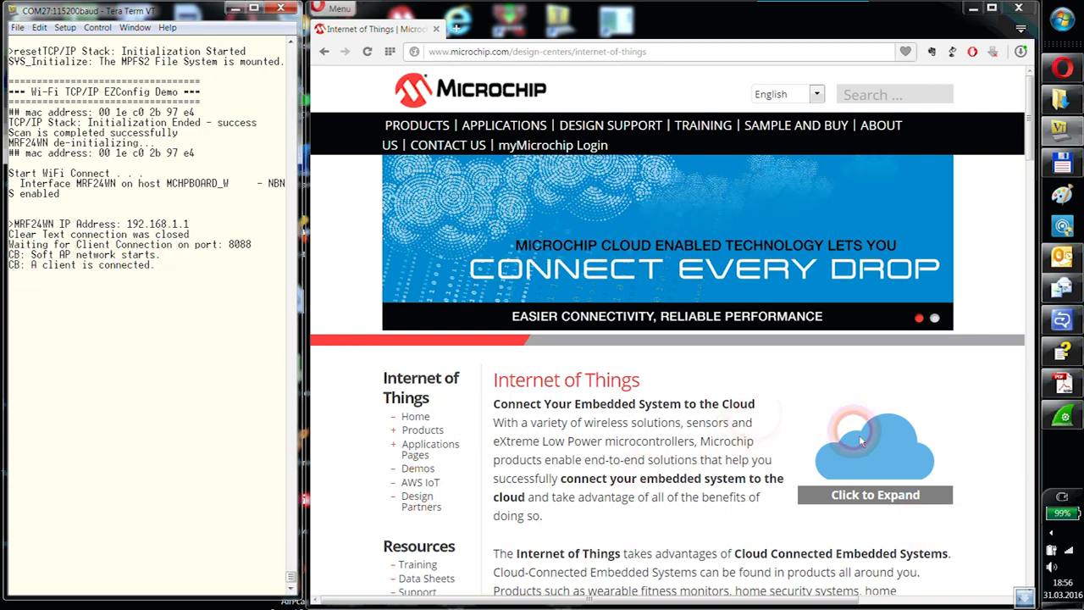
left_click(1024, 584)
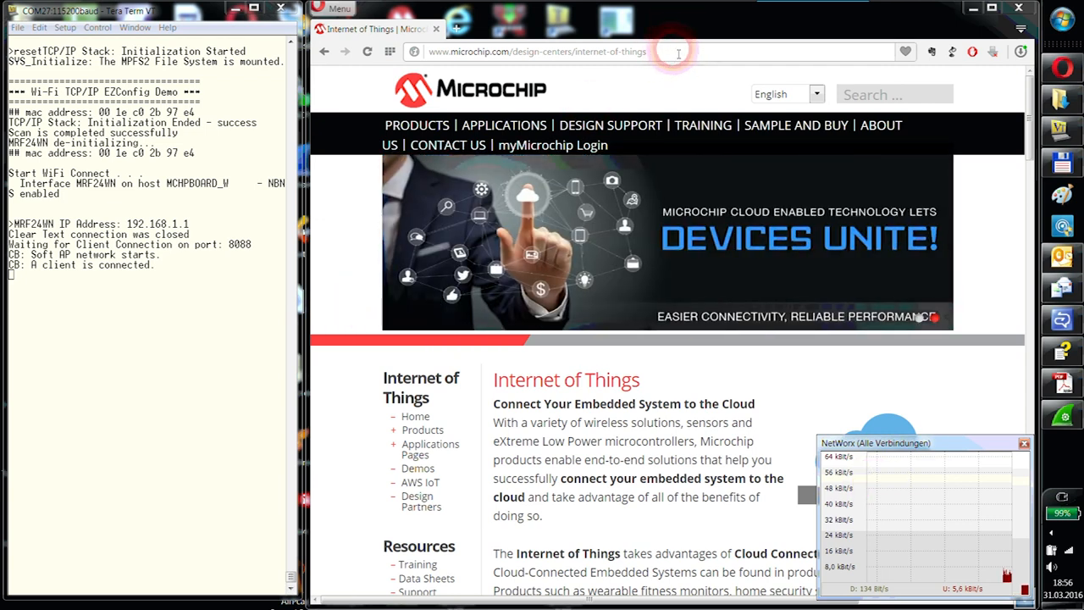
- Load 192.168.1.1, view Network Configuration, and open Realtime Data Streaming in a new tab
type("192.168.1.1")
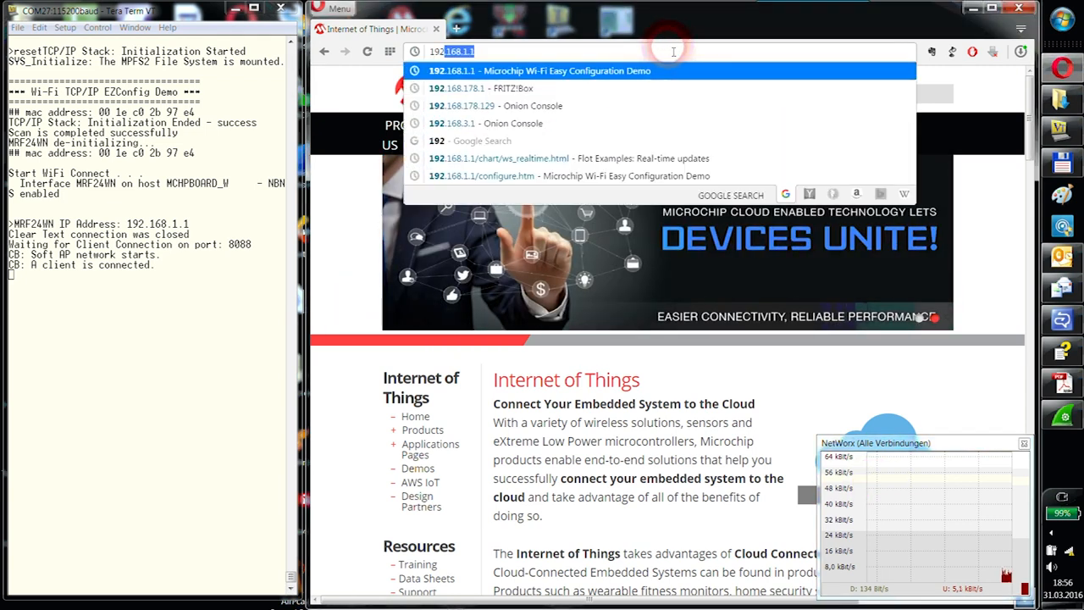
left_click(539, 71)
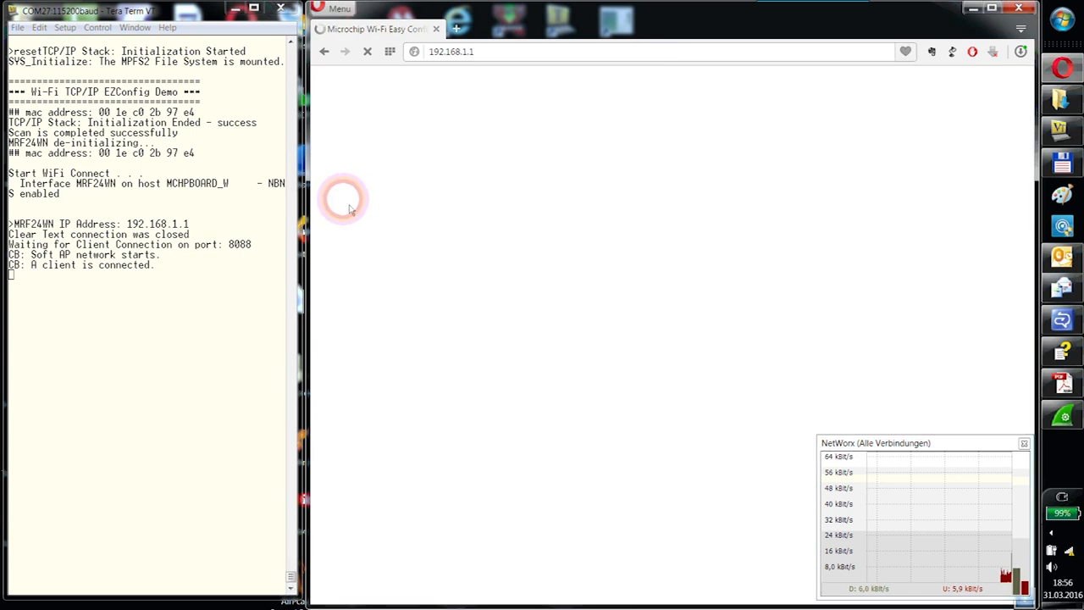
mouse_move(377, 220)
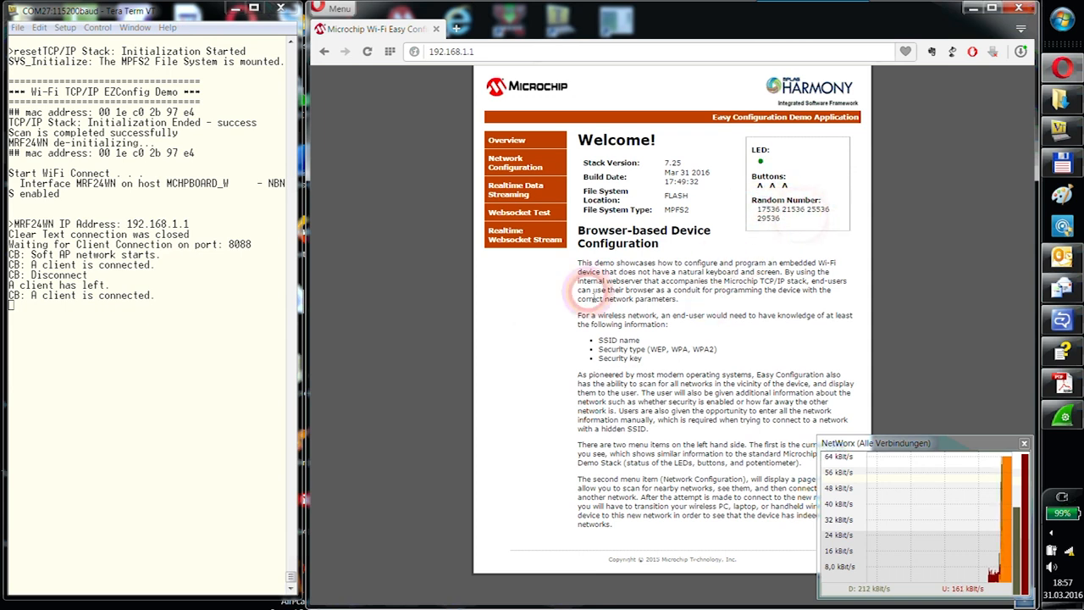
mouse_move(515, 163)
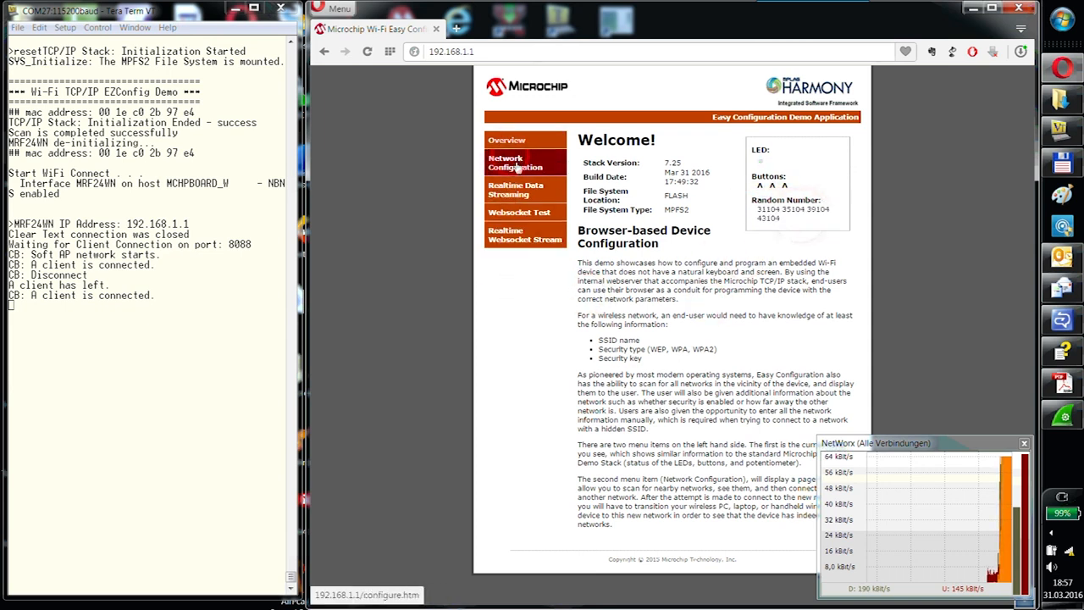
left_click(515, 162)
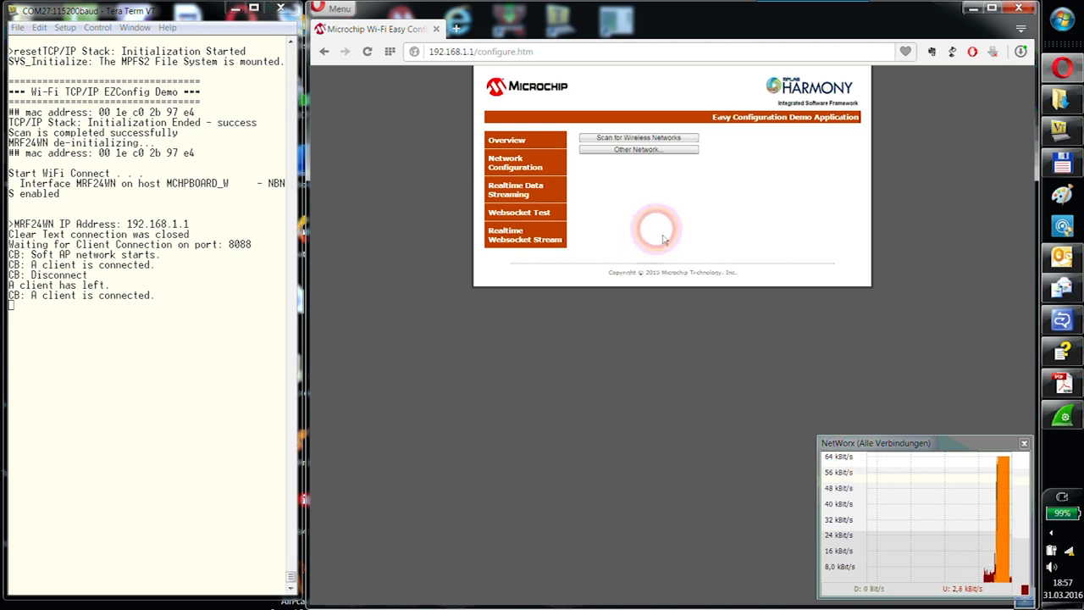
mouse_move(515, 190)
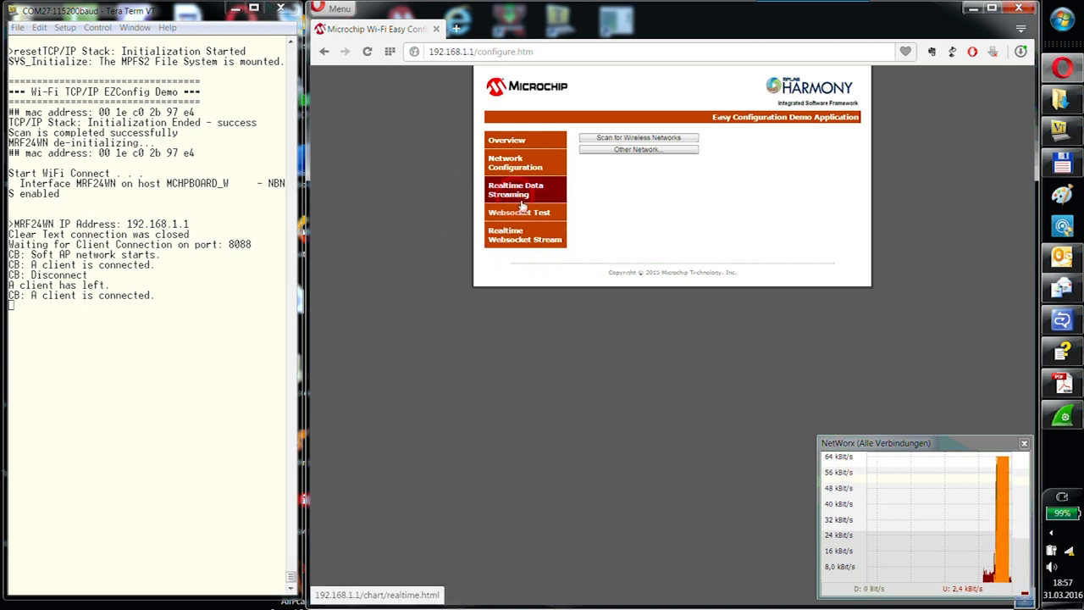
right_click(518, 206)
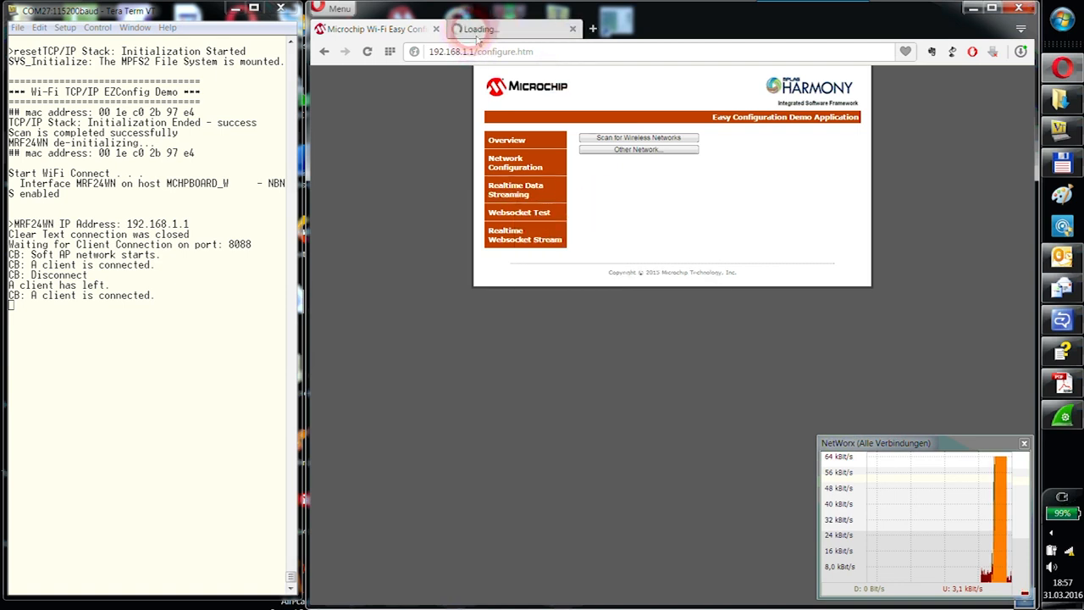
- Switch to the new real-time chart tab to watch the sawtooth updating
left_click(516, 190)
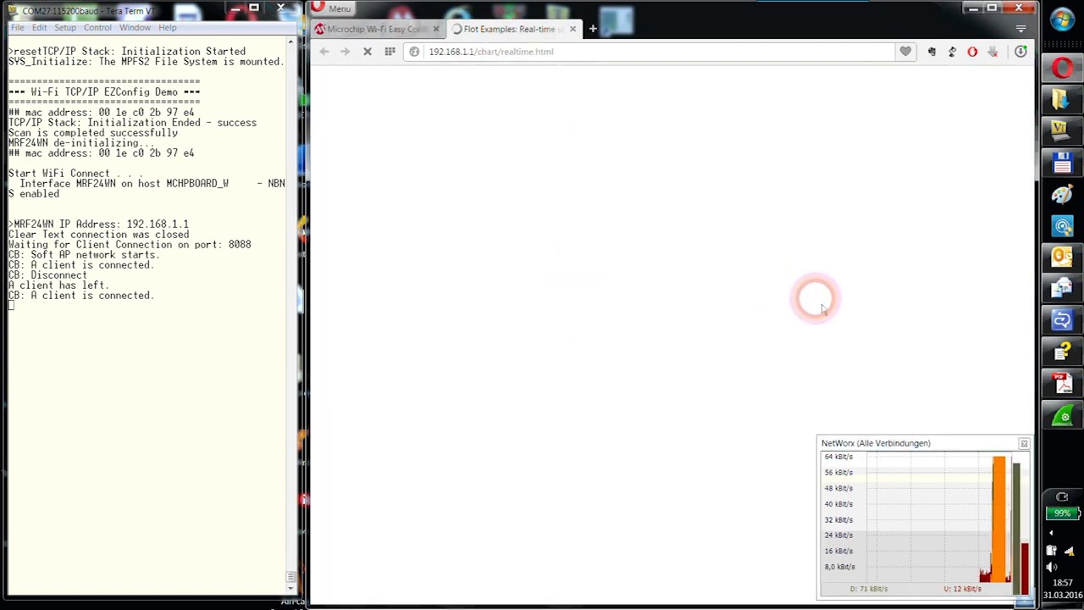
mouse_move(540, 110)
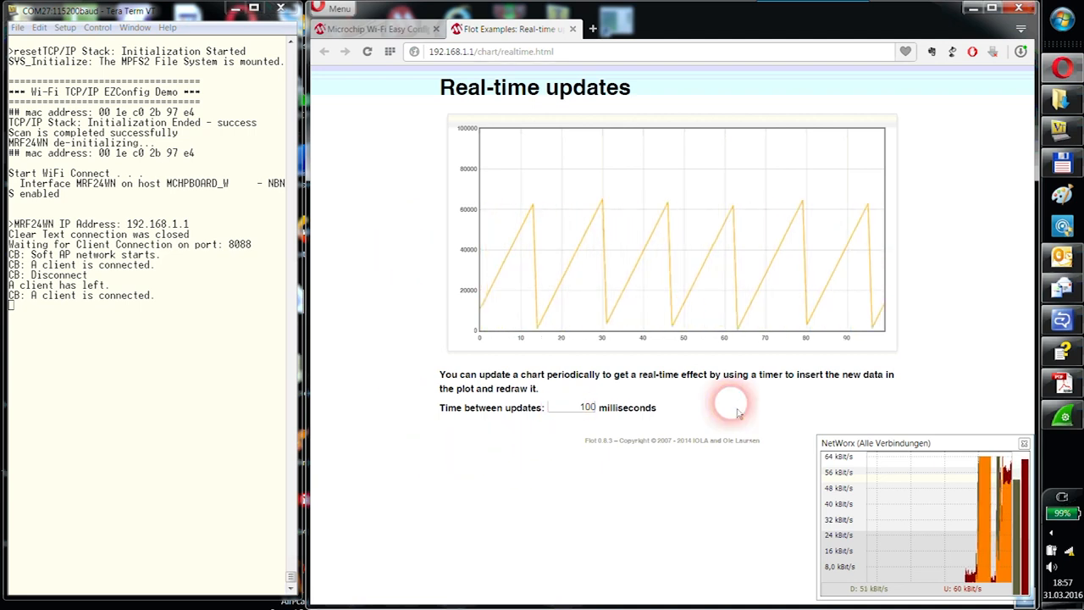
mouse_move(736, 525)
type("50")
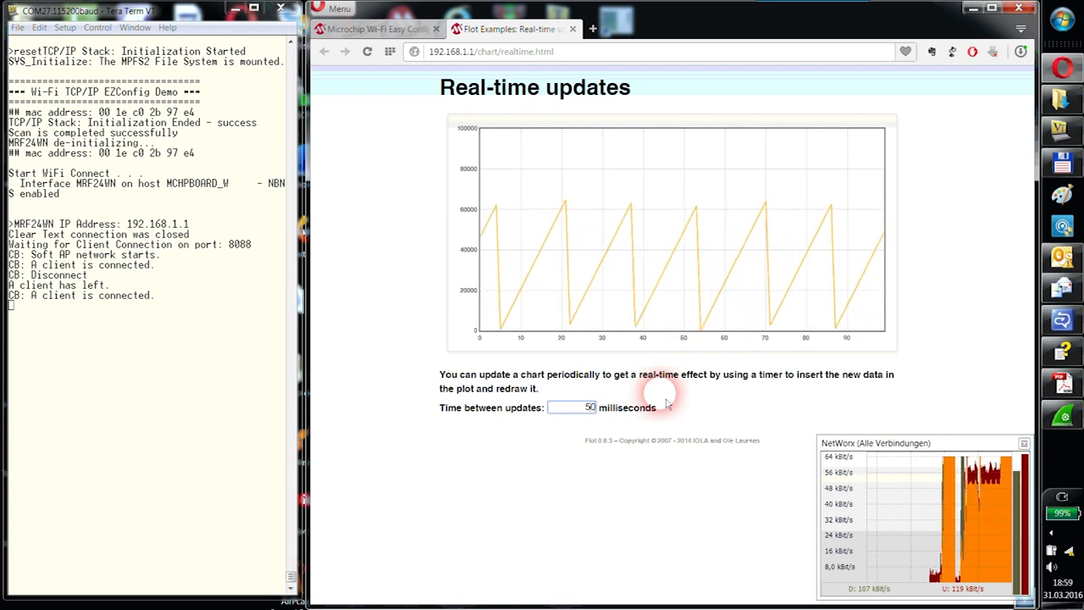
mouse_move(382, 324)
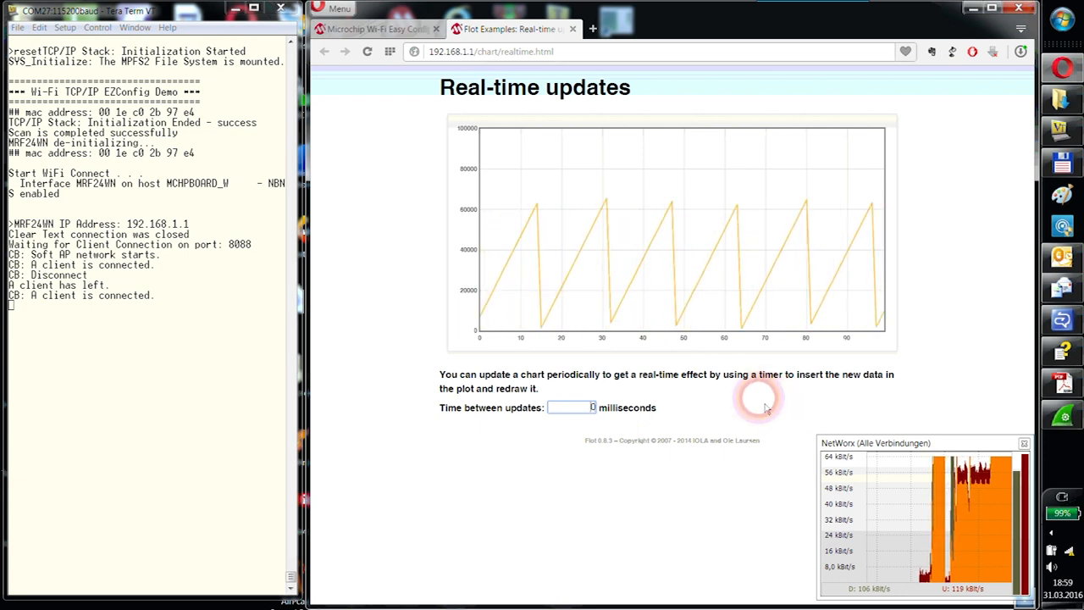
- Set the chart's time between updates back to 100 milliseconds
type("100")
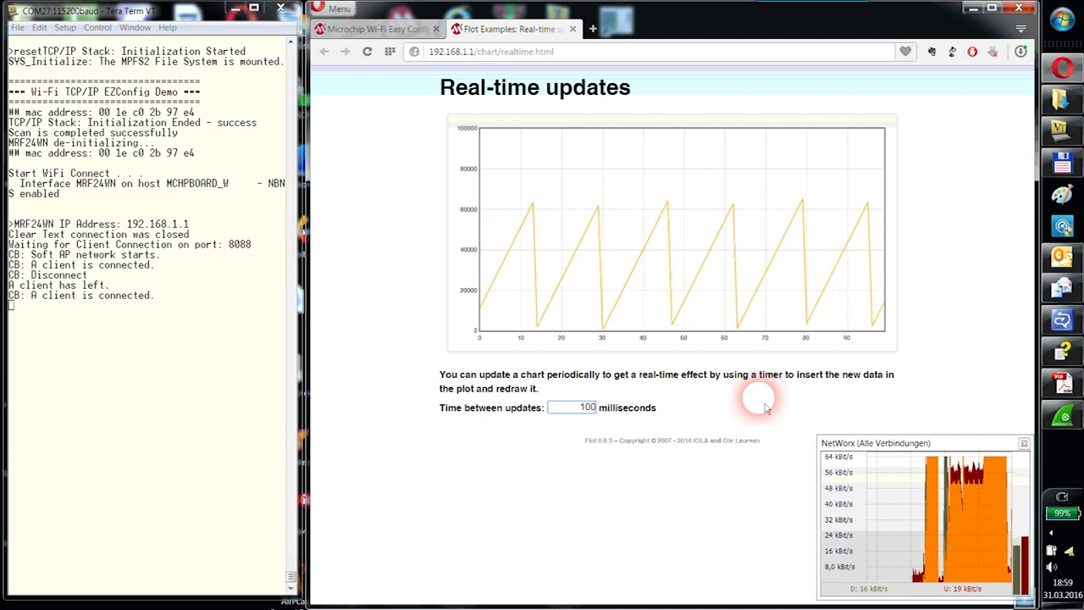
mouse_move(817, 288)
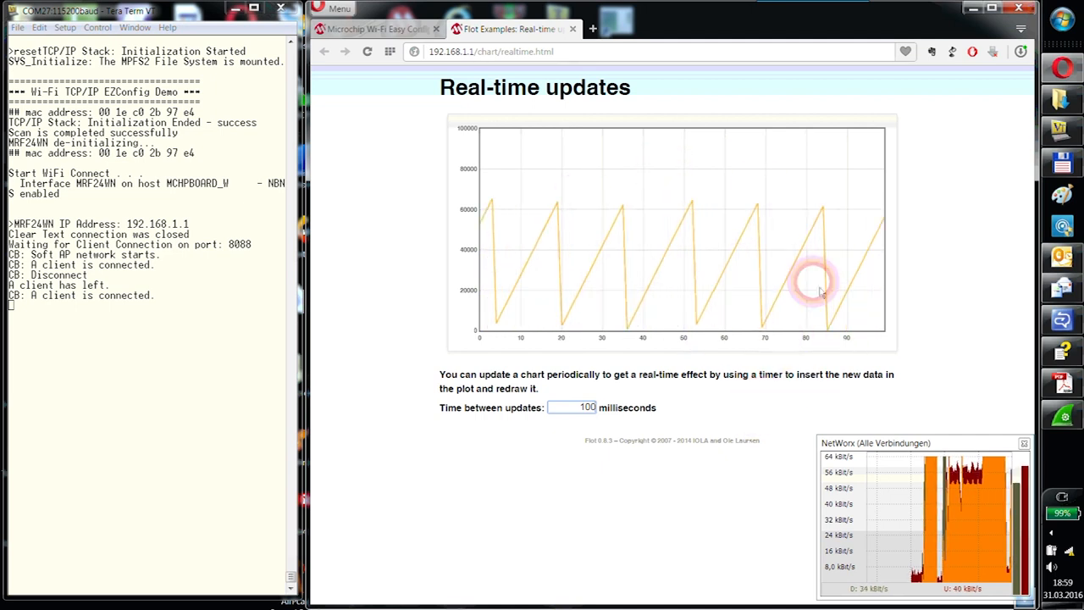
mouse_move(732, 267)
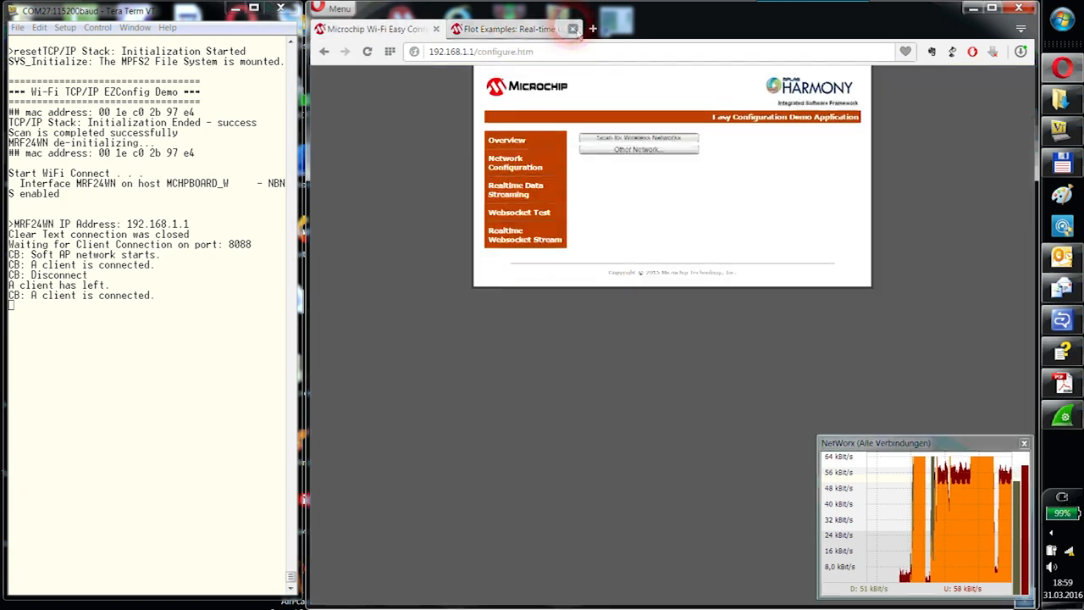
- Close the real-time chart tab and open Websocket Test in a new tab
left_click(573, 27)
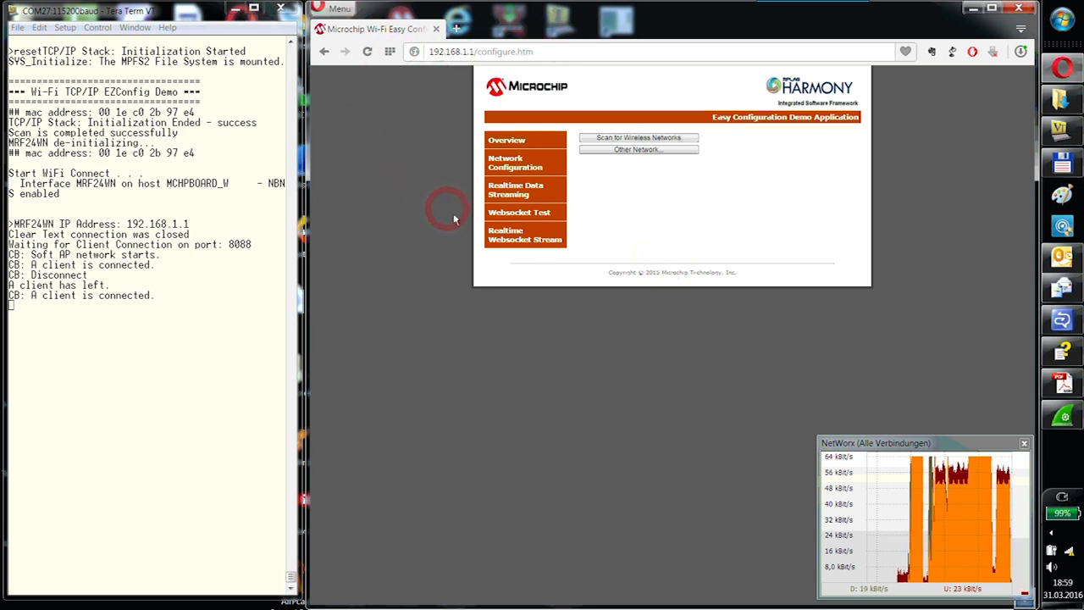
right_click(519, 213)
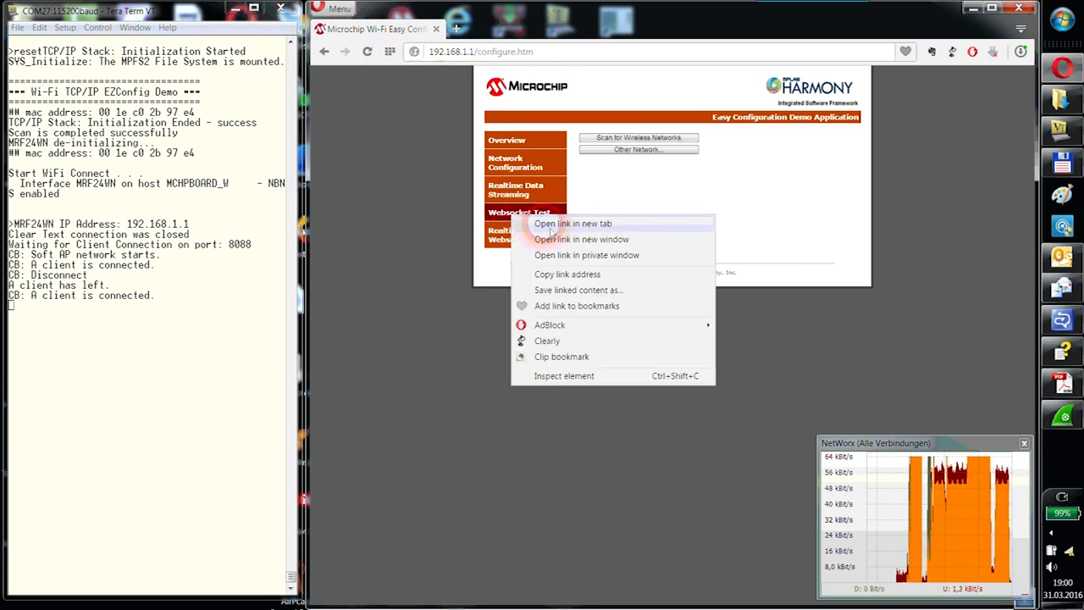
left_click(572, 223)
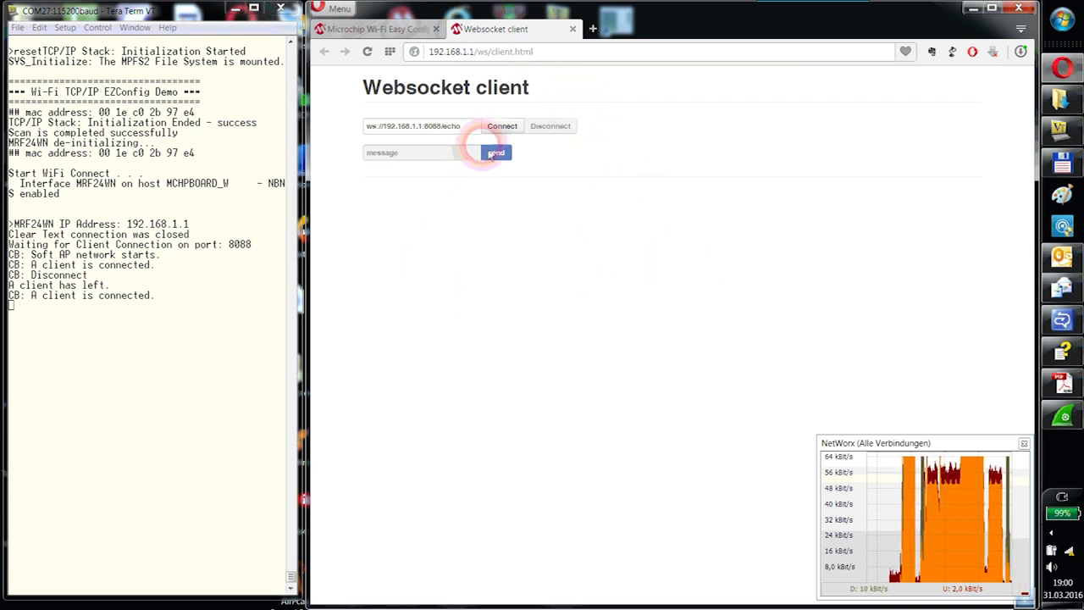
- Connect the websocket client, send 'hallo', then disconnect and reconnect
left_click(501, 126)
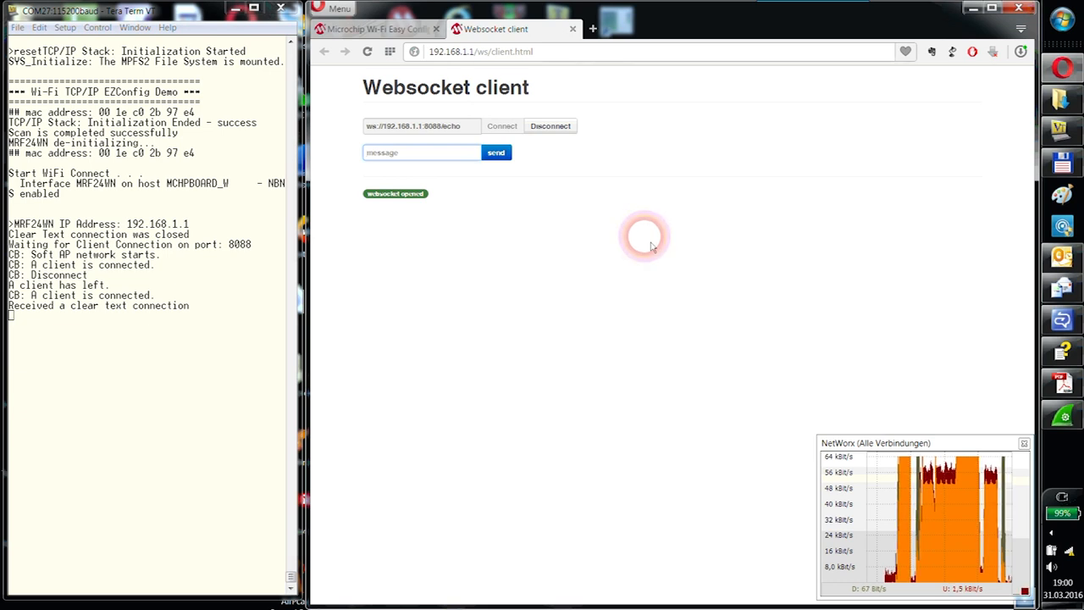
type("h")
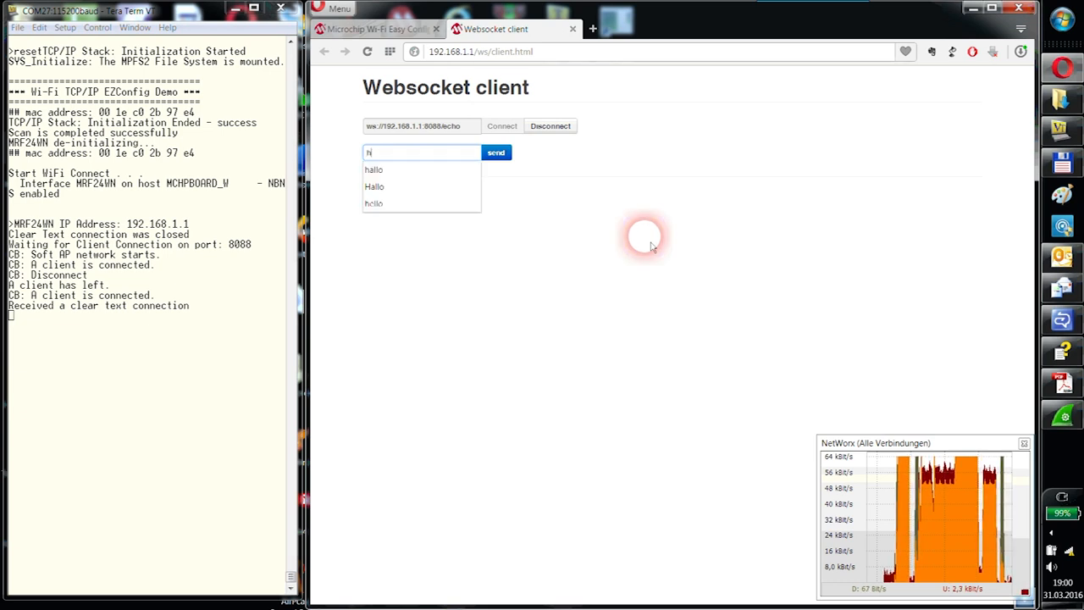
left_click(373, 168)
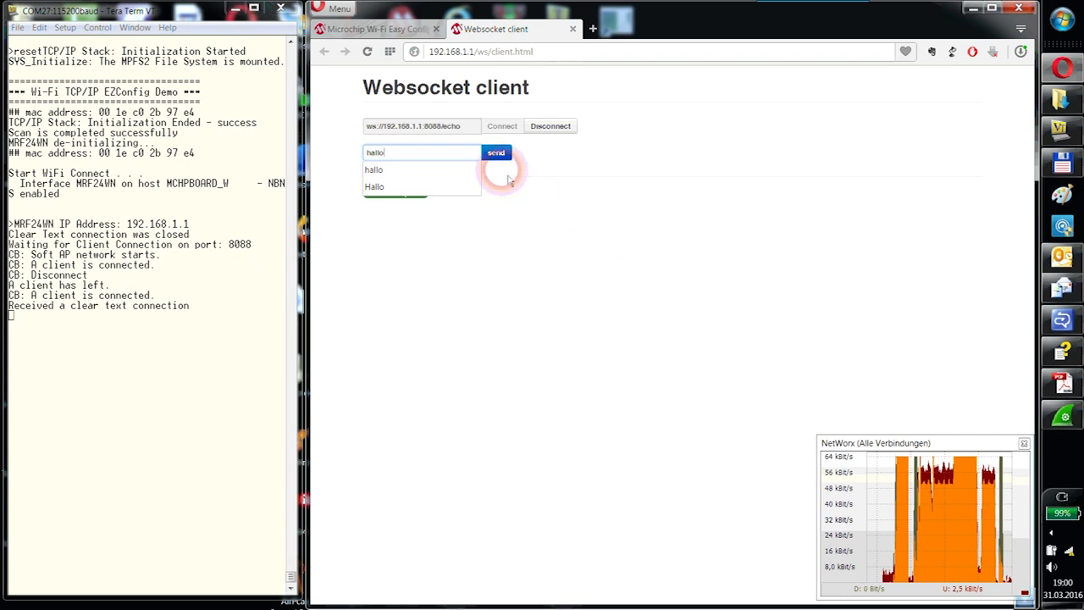
left_click(495, 152)
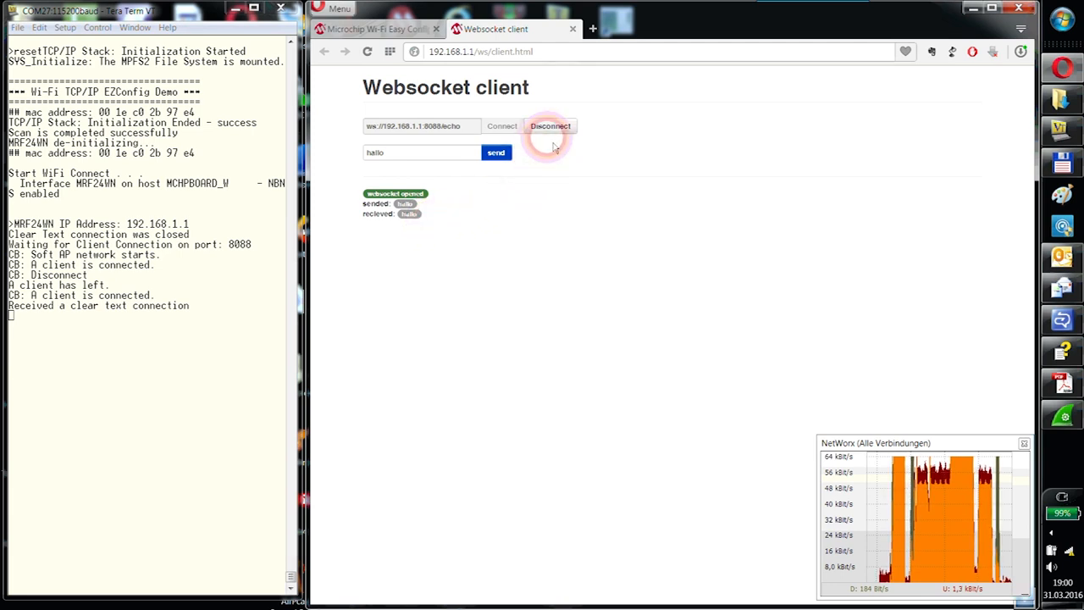
left_click(550, 125)
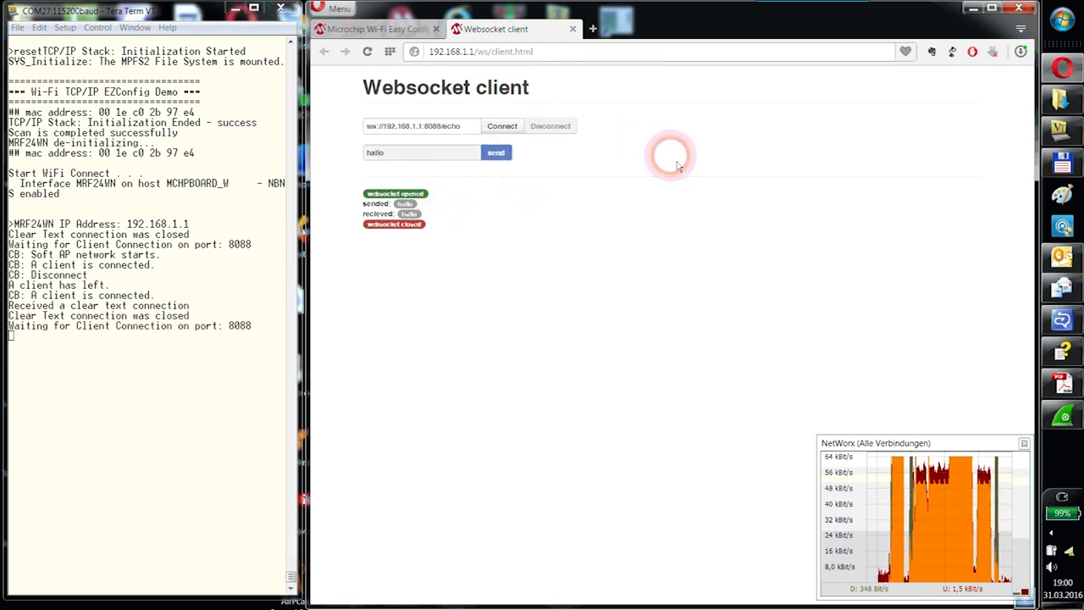
left_click(502, 125)
type("StartStream")
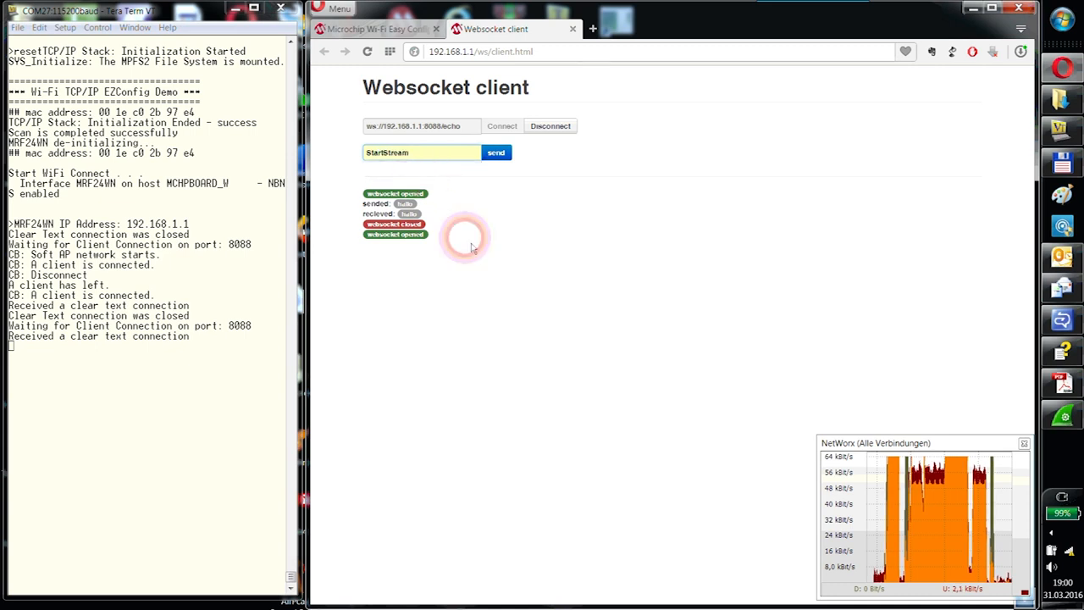
- Send StartStream to receive counter values, send StopStream, and scroll back through results
left_click(495, 152)
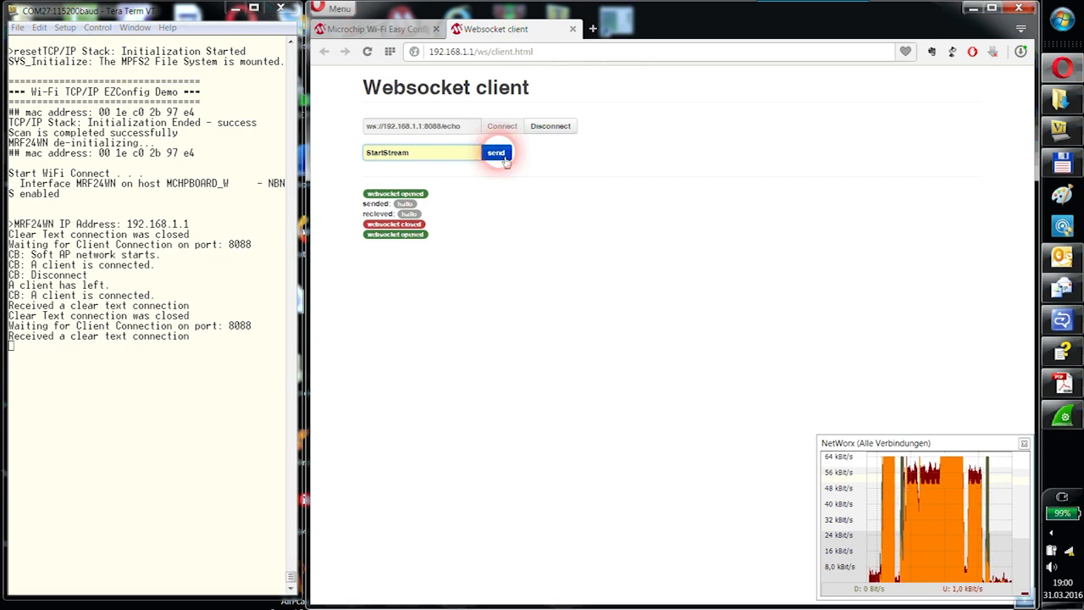
left_click(491, 152)
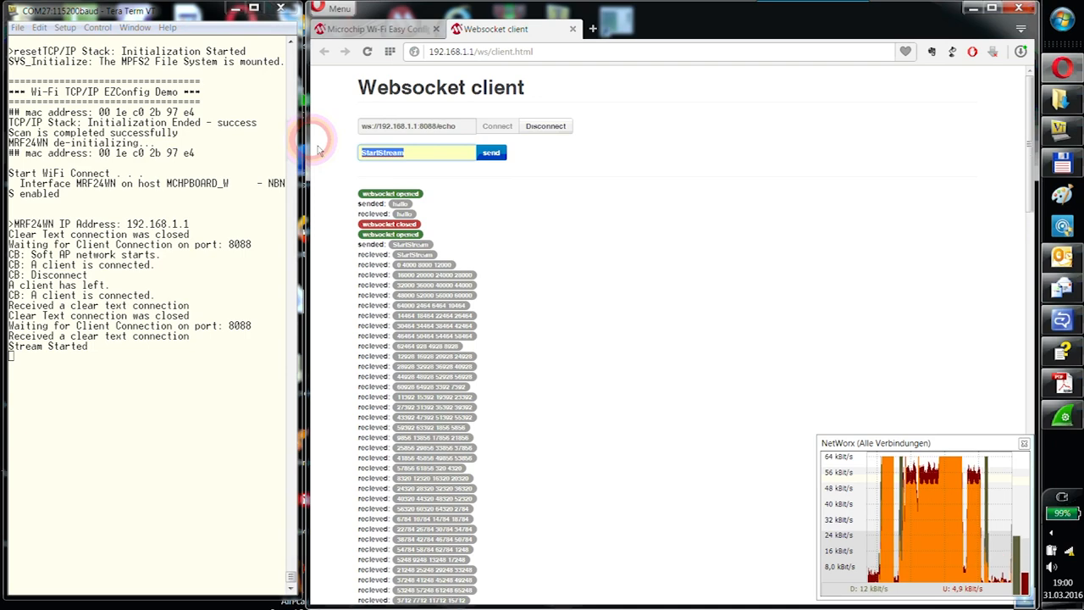
type("StopStream")
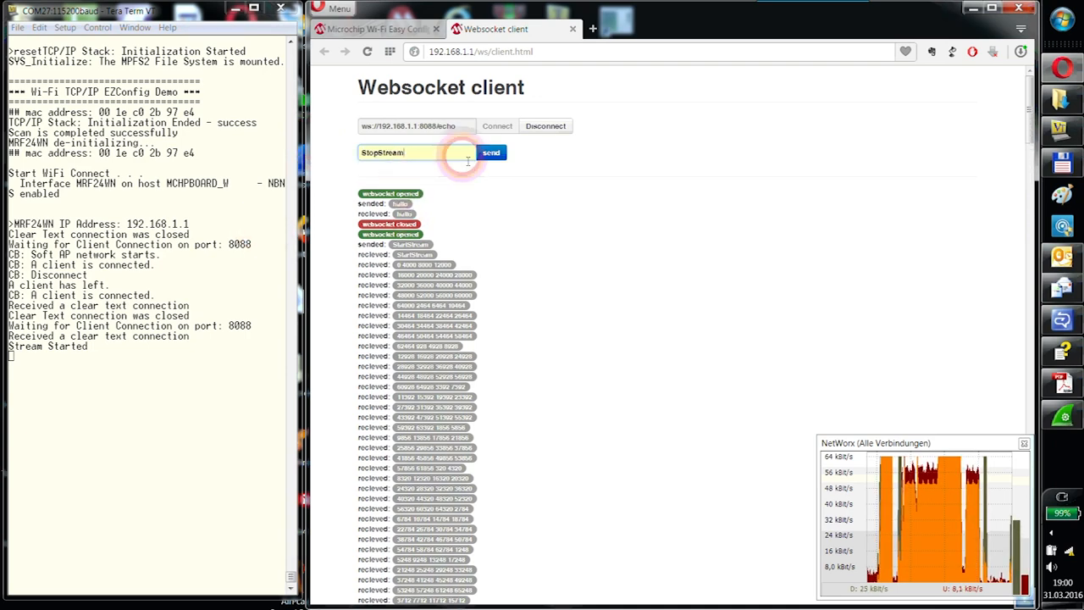
left_click(491, 153)
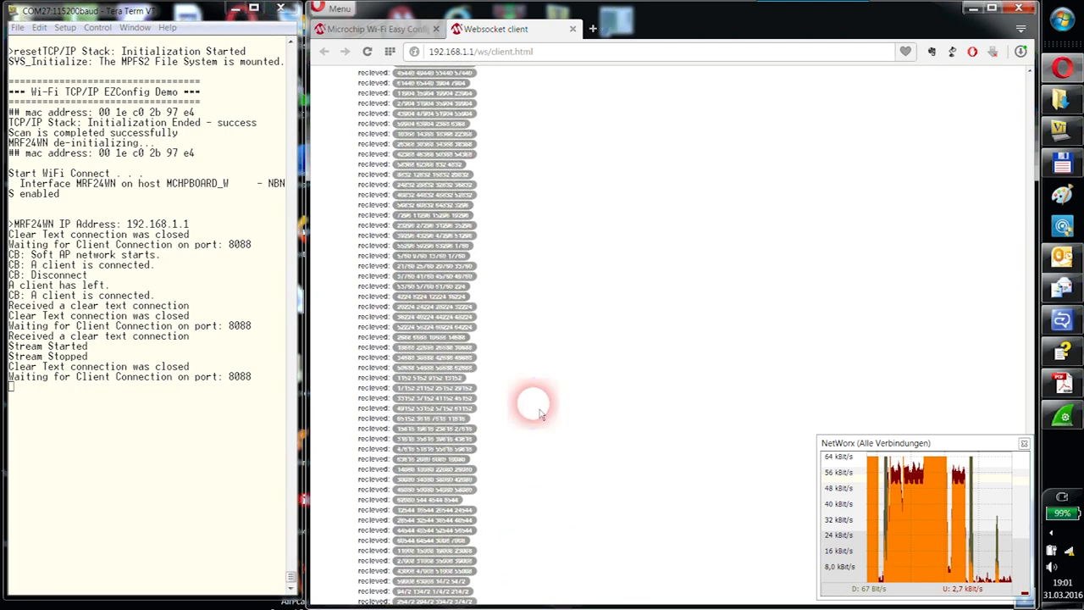
scroll("up", 3)
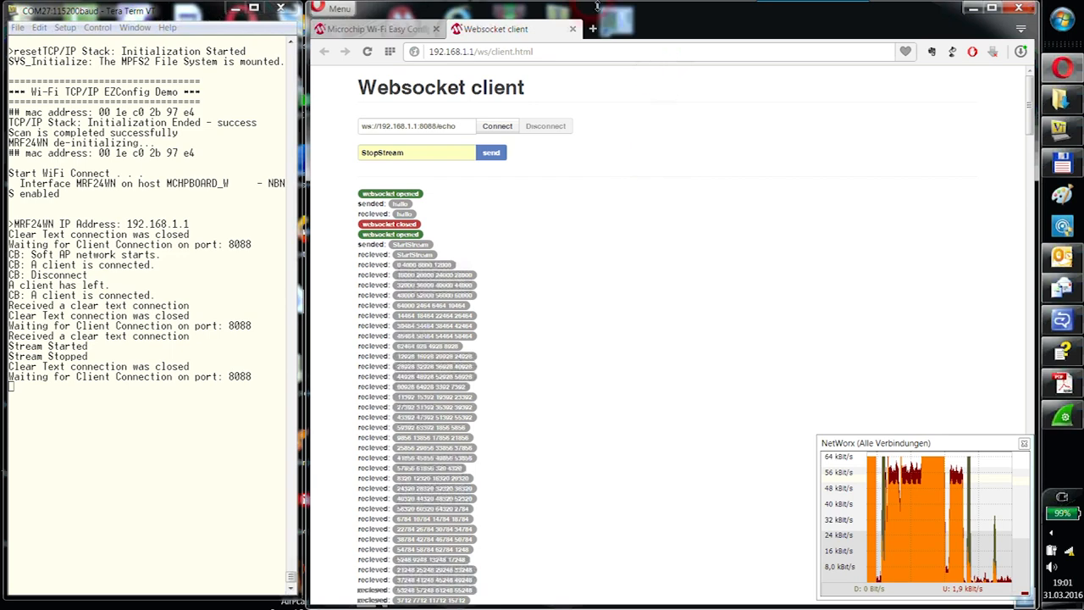
mouse_move(377, 28)
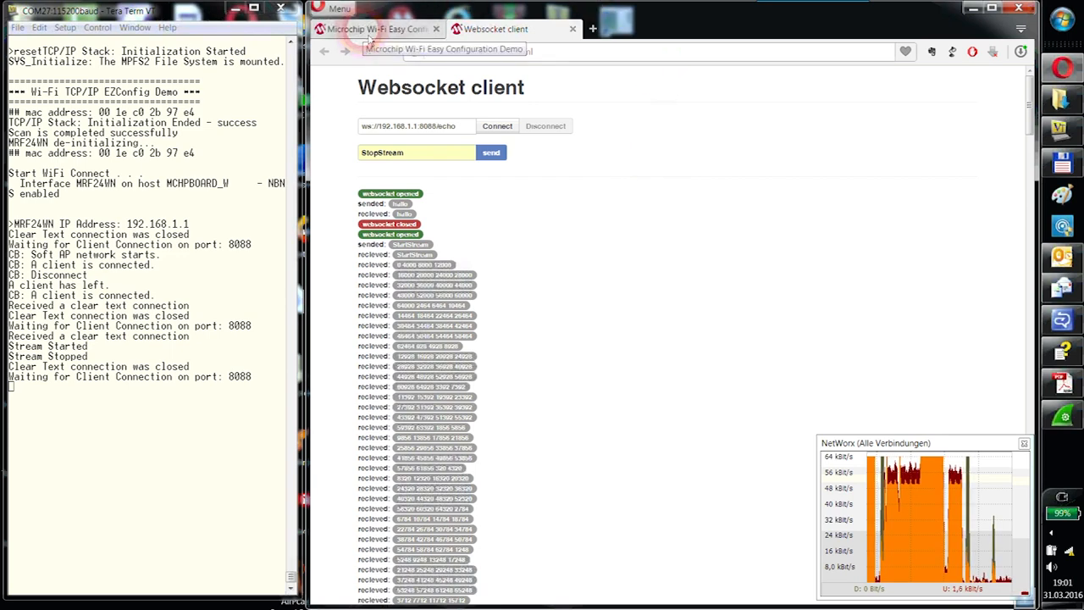
- Return to the Easy Configuration tab and open Realtime Websocket Stream in a new tab
left_click(377, 29)
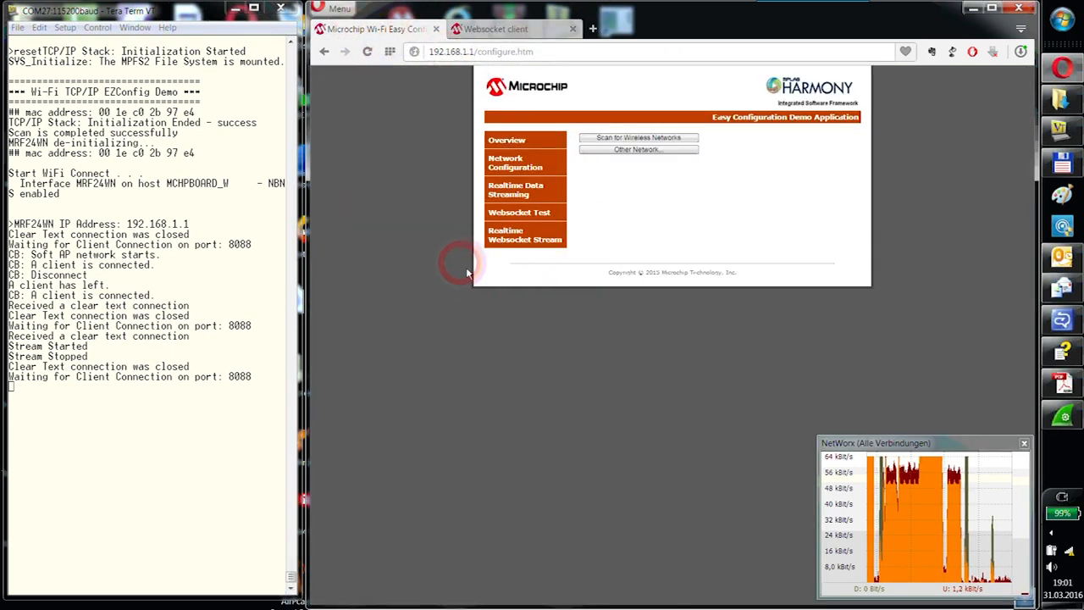
mouse_move(516, 190)
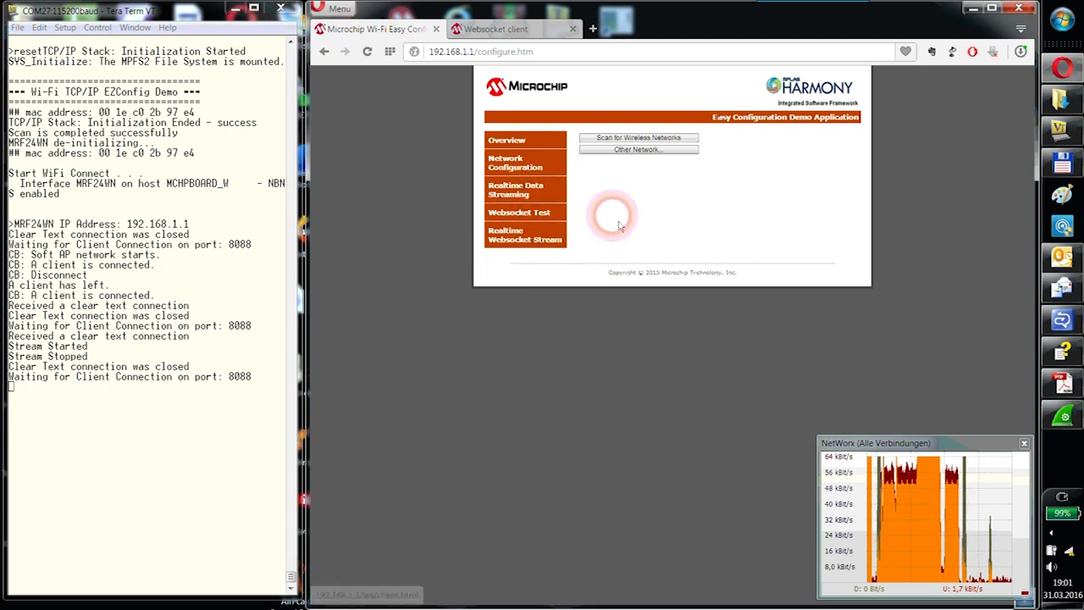
right_click(525, 234)
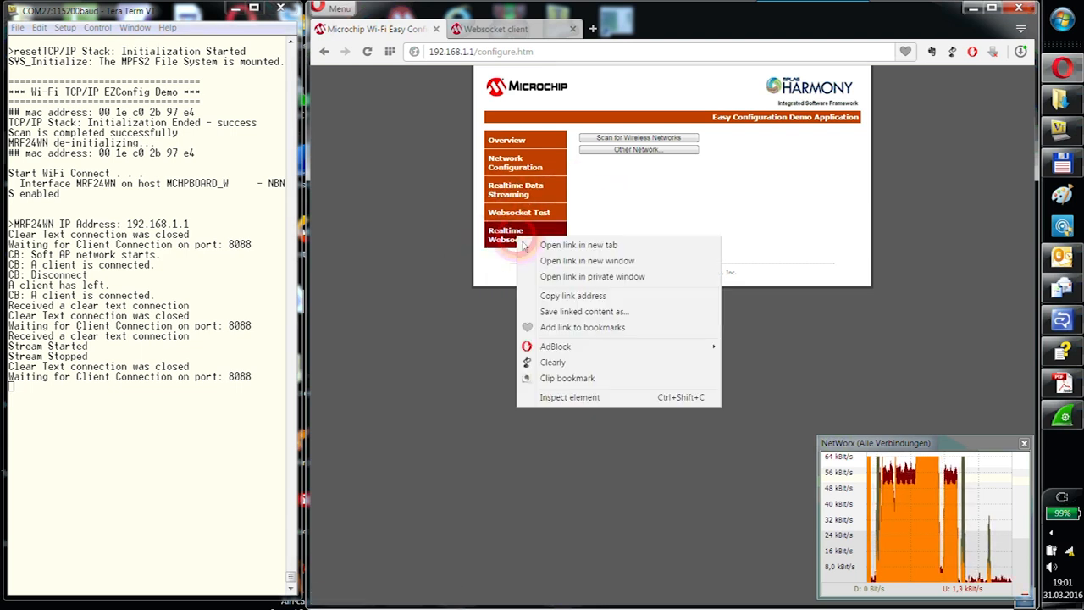
left_click(579, 245)
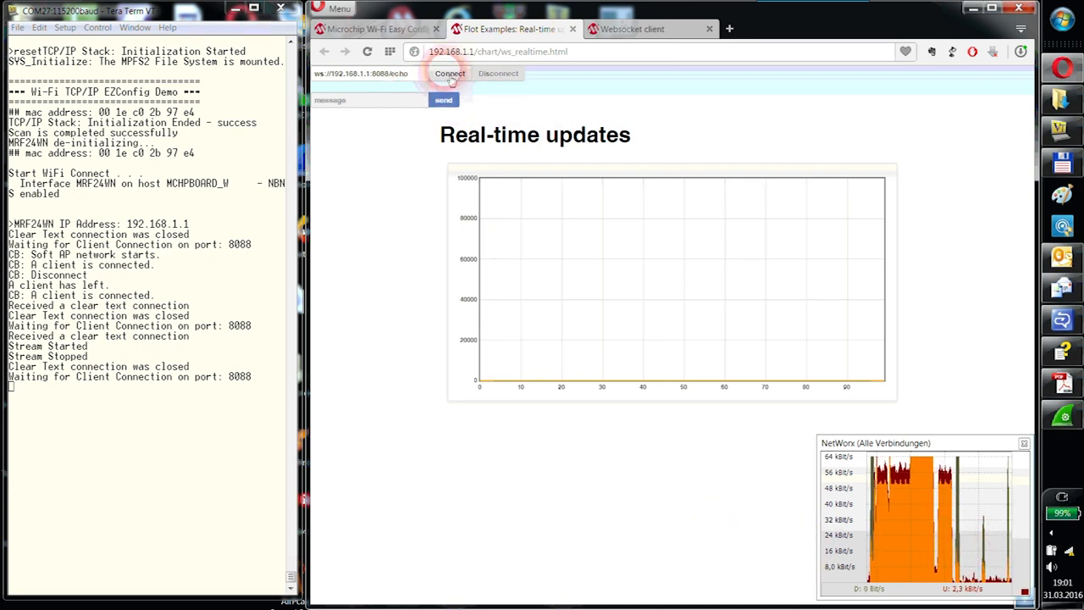
- Connect the chart's websocket and send SetDelay 100, then SetDelay 5
left_click(450, 74)
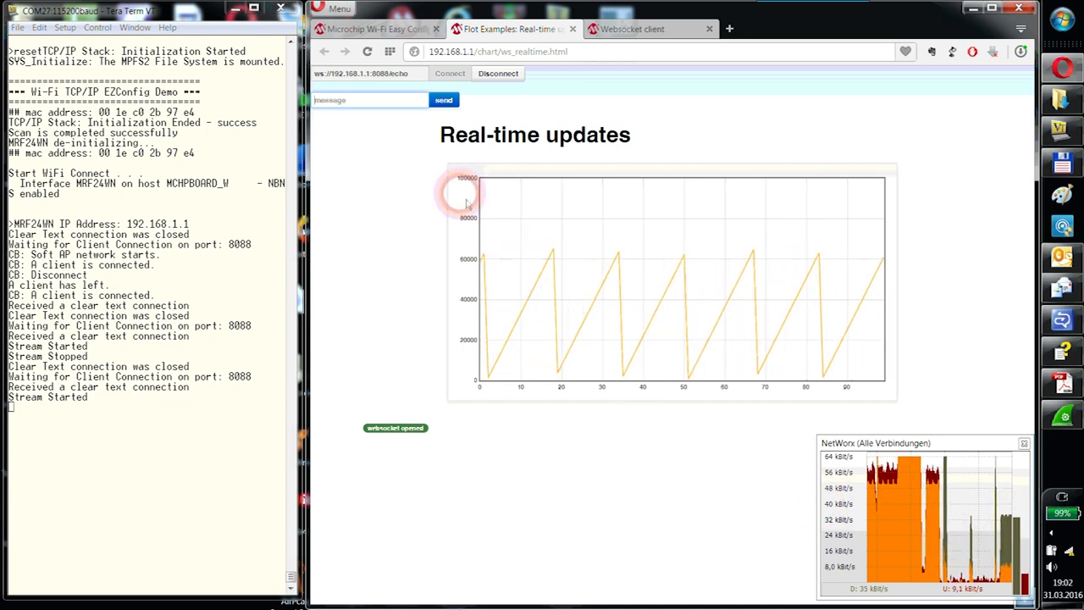
left_click(368, 99)
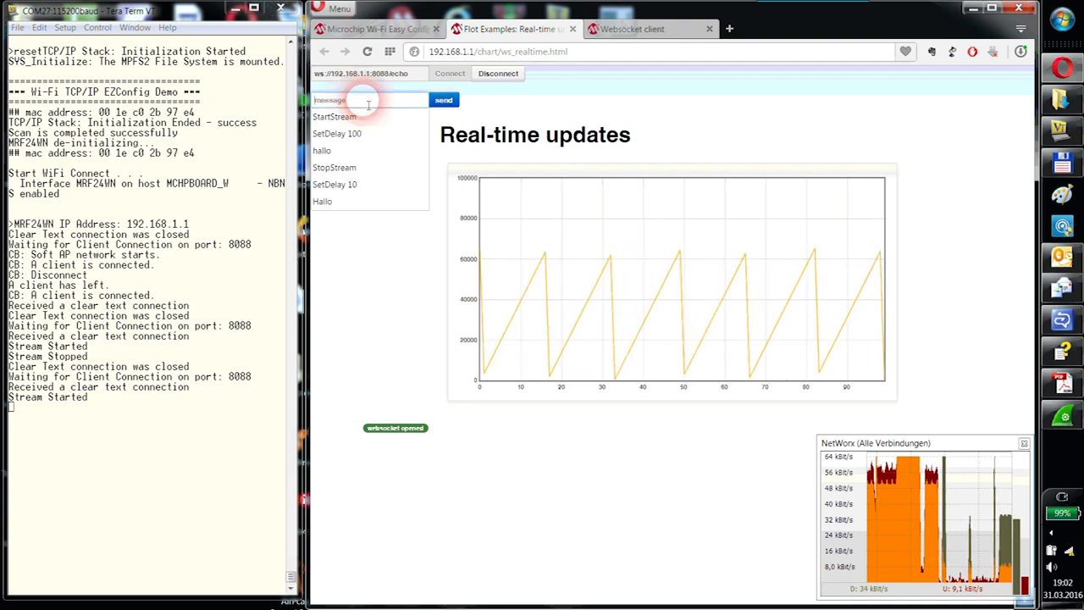
left_click(337, 133)
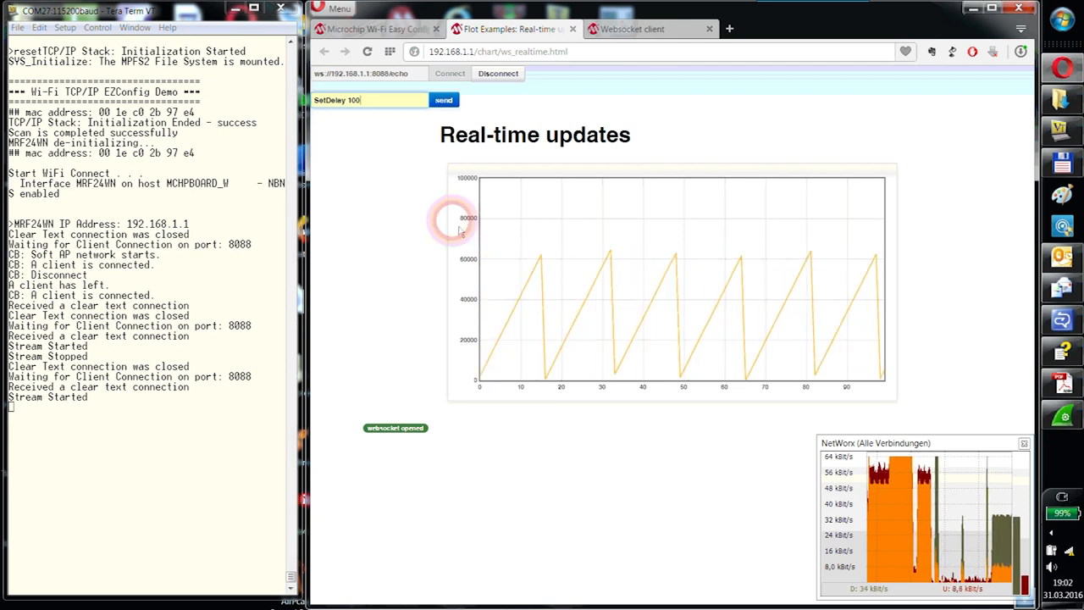
left_click(444, 99)
type("5")
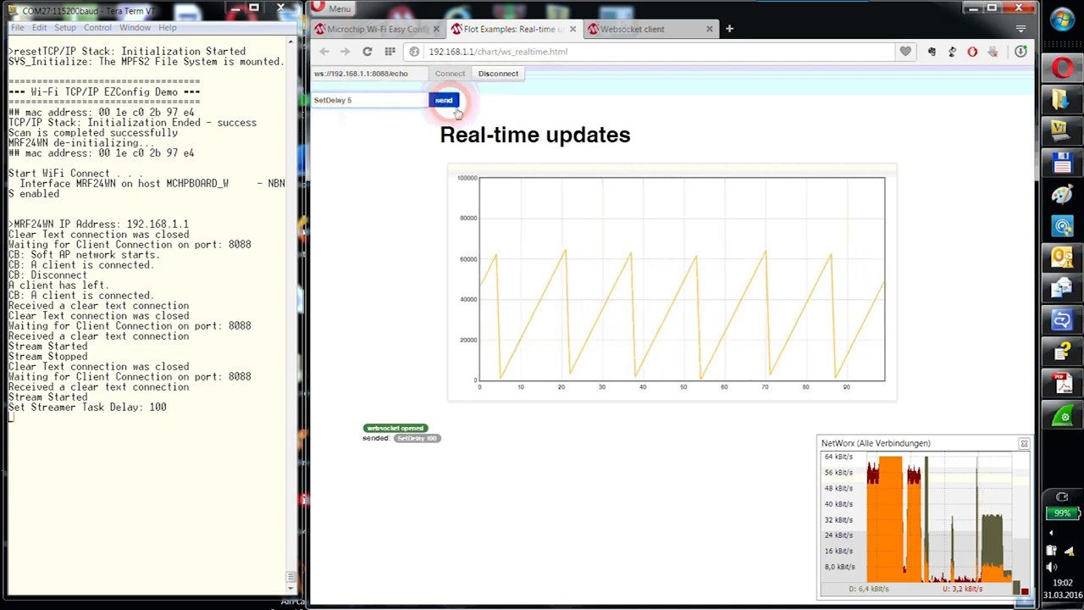
left_click(443, 100)
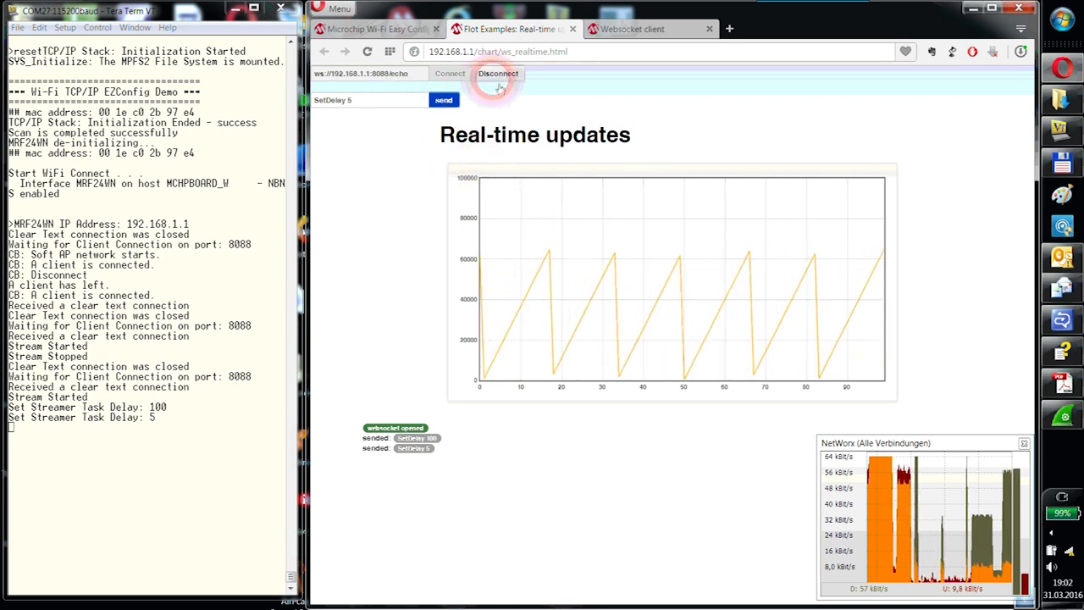
- Disconnect the chart's websocket and return to the Websocket client tab
left_click(498, 74)
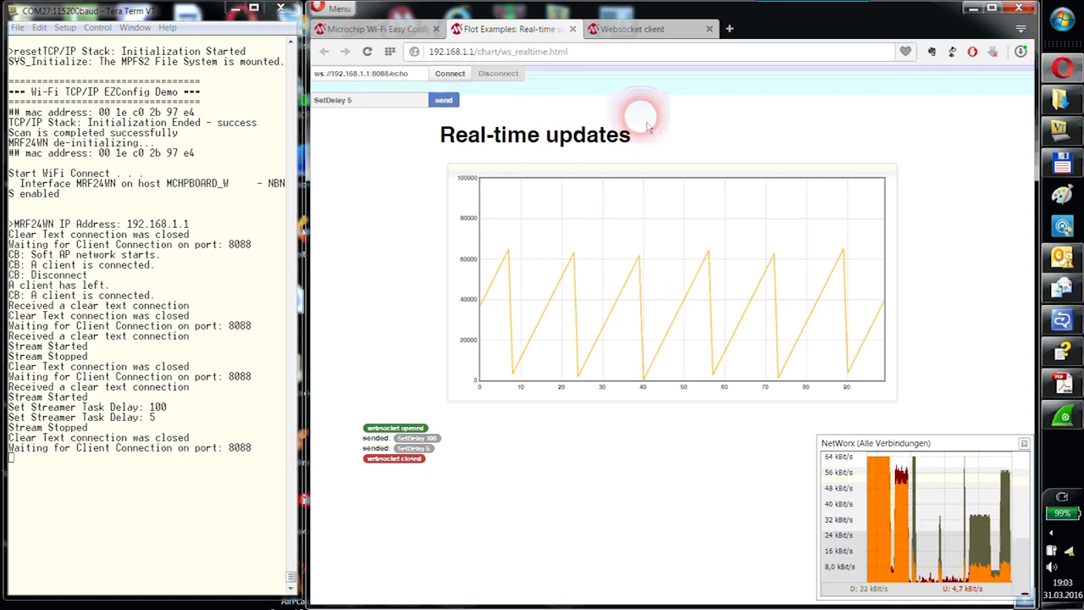
left_click(630, 28)
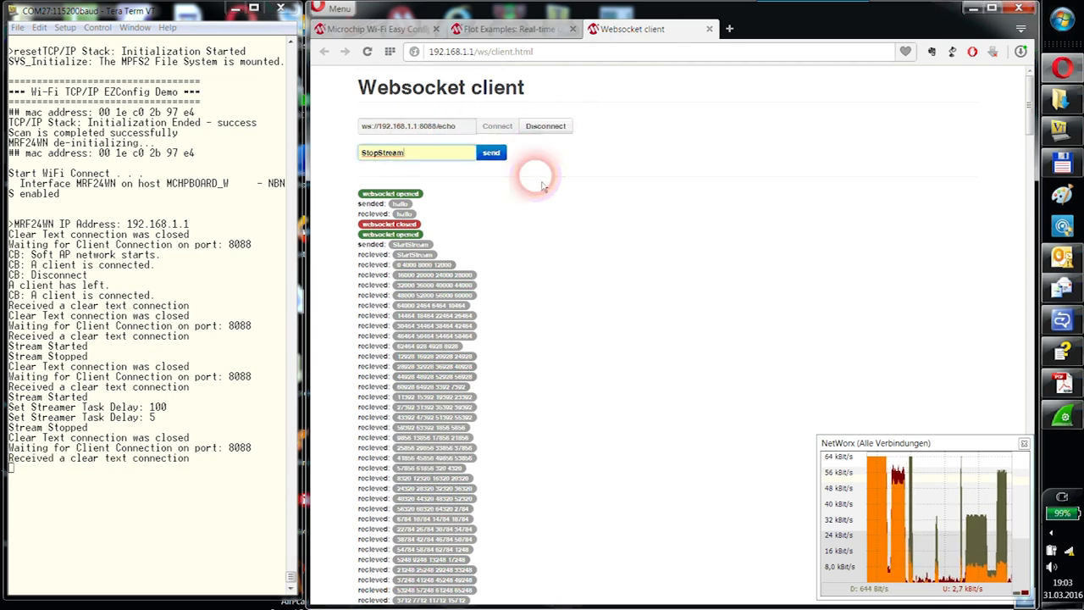
scroll("down", 3)
type("reset")
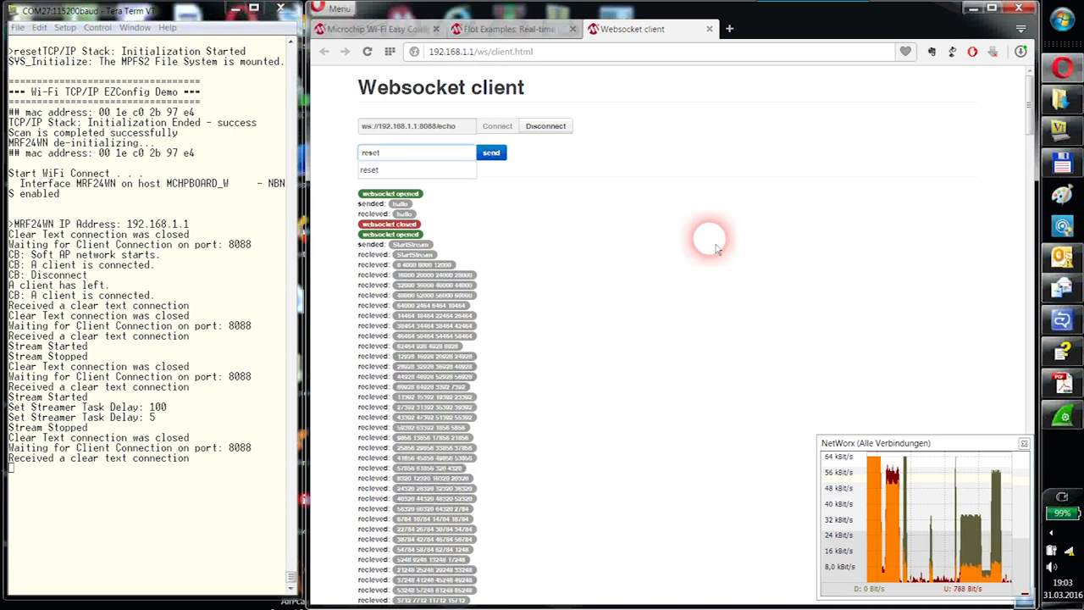
- Send 'reset' to reboot the board, then reconnect the reloaded Websocket client
left_click(491, 152)
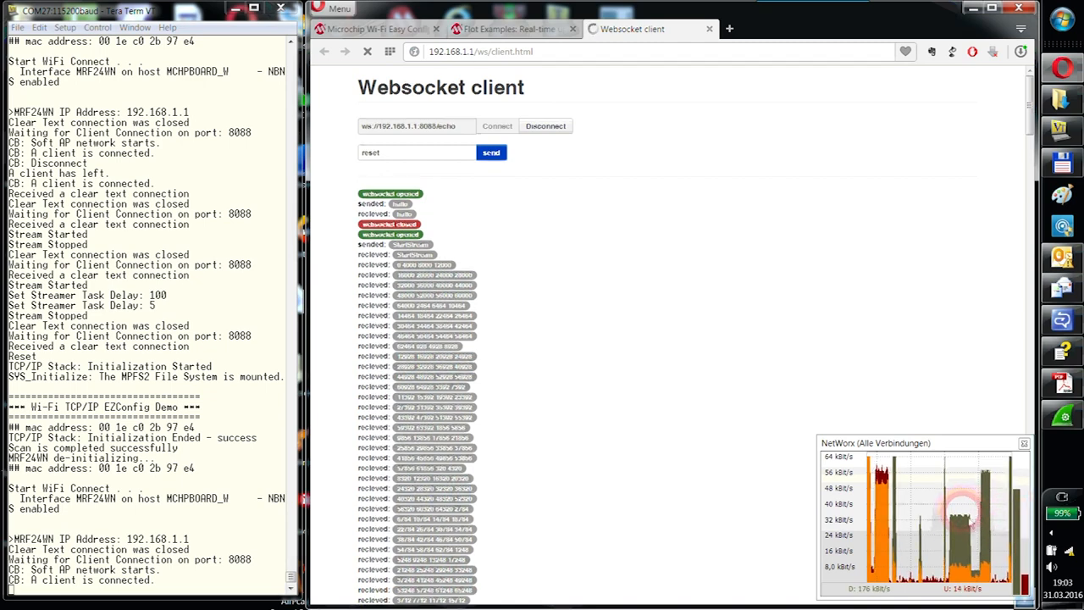
left_click(502, 125)
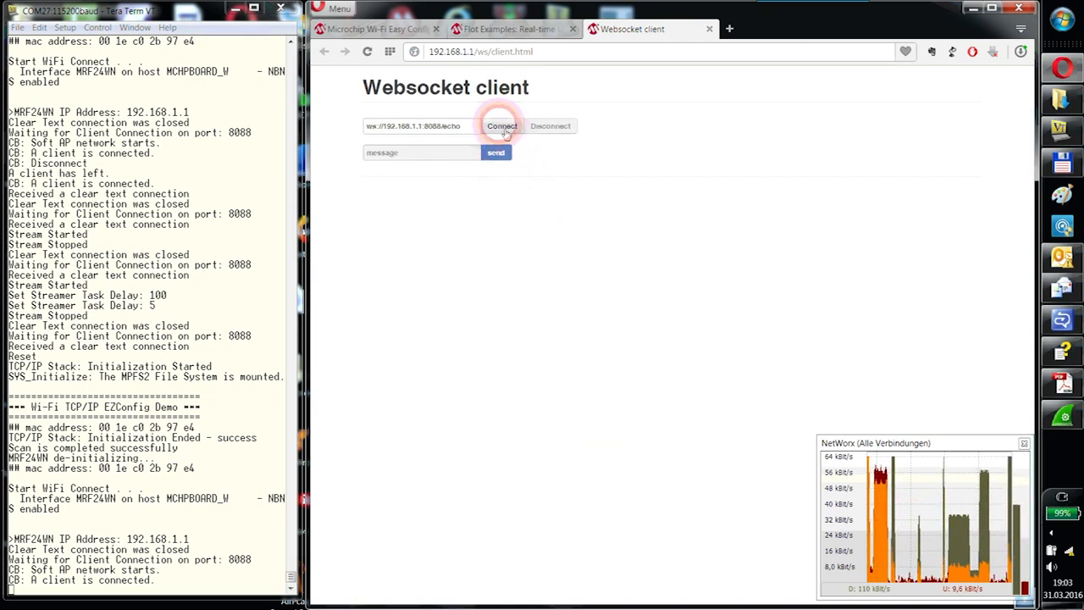
left_click(501, 125)
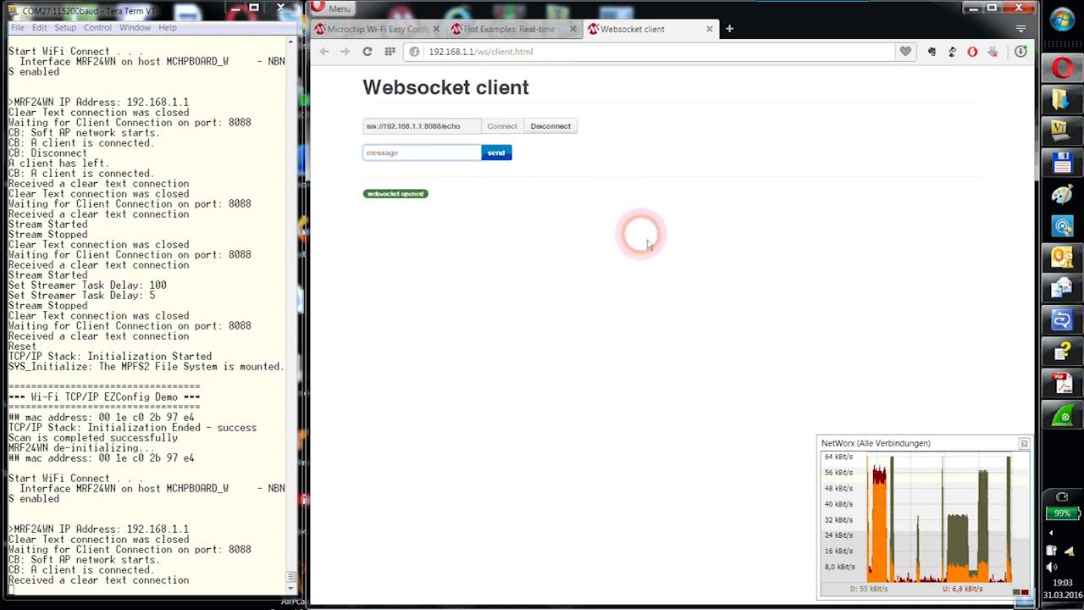